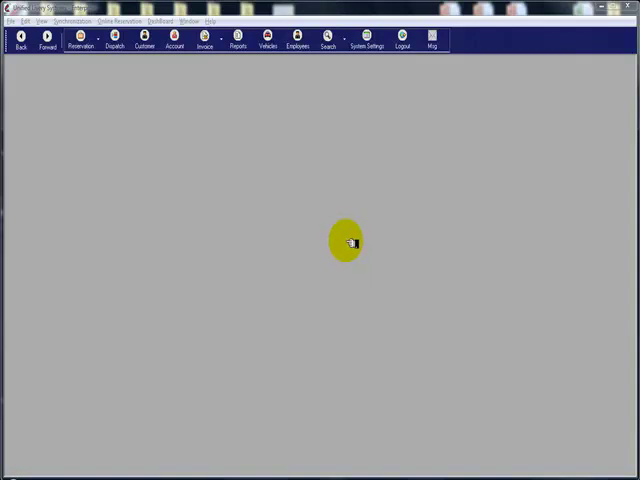
mouse_move(115, 90)
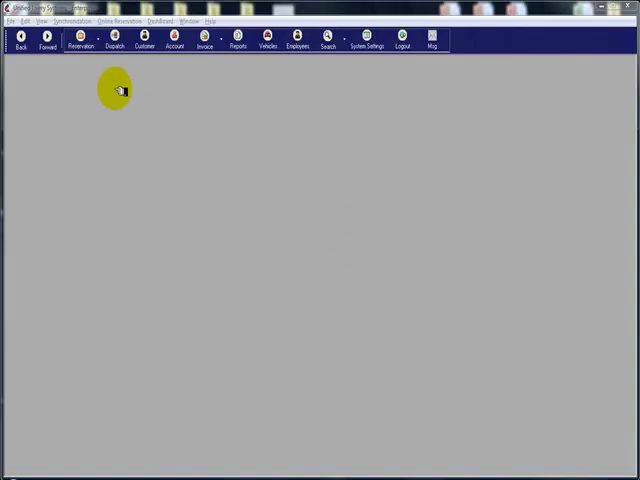
Open the Customer Search window from the toolbar Customer button.
left_click(80, 40)
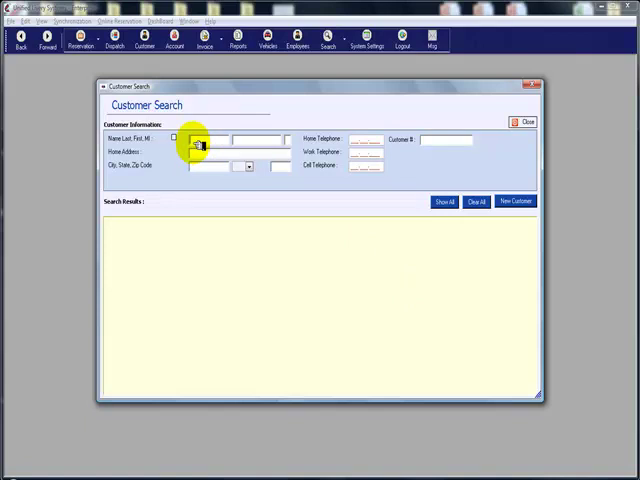
Close Customer Search, returning to the empty main workspace.
left_click(447, 201)
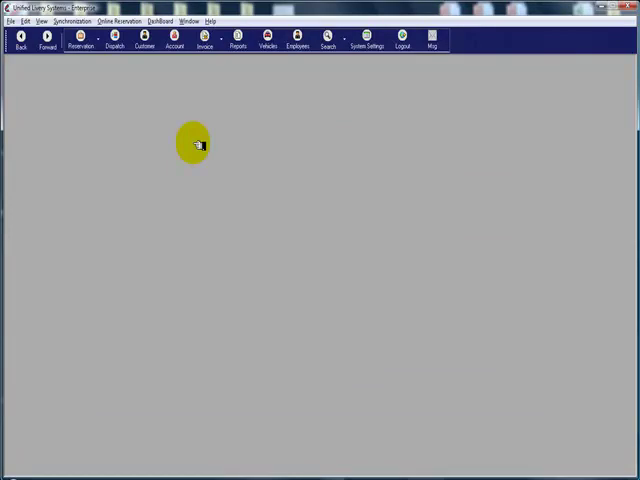
left_click(80, 39)
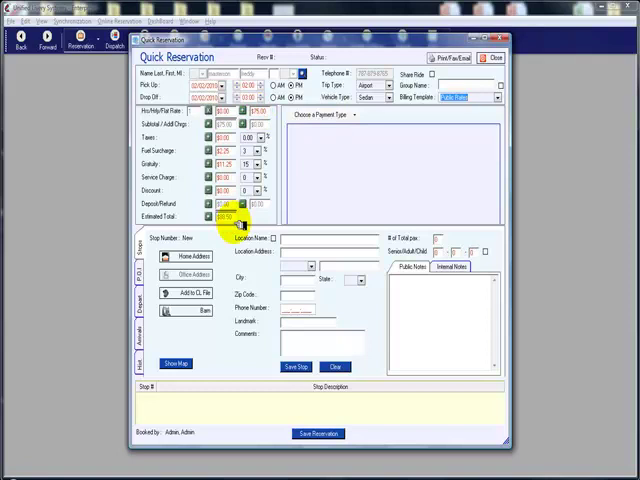
left_click(350, 121)
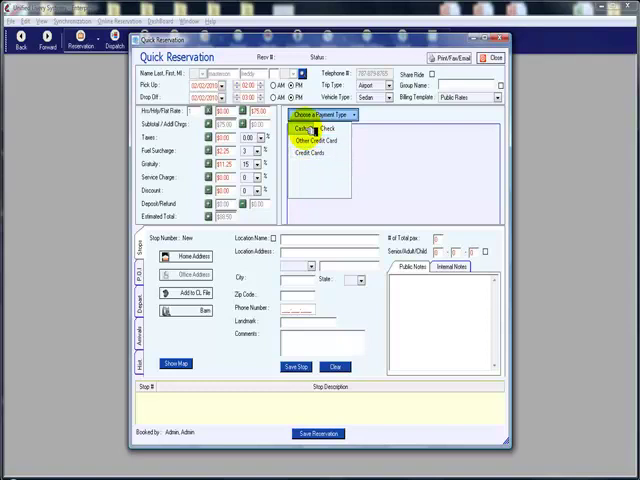
left_click(306, 129)
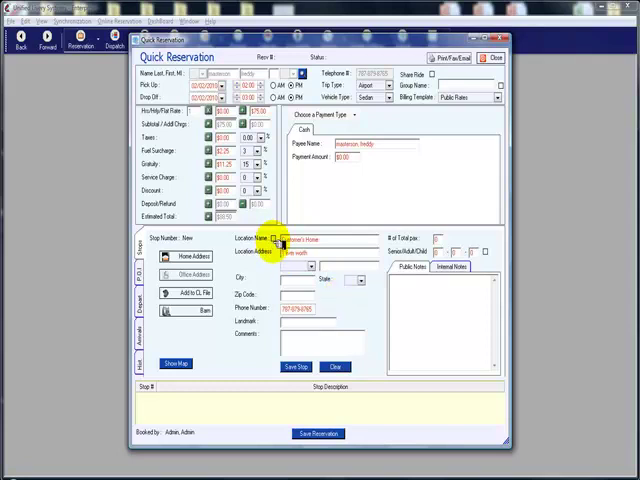
Save the customer's home as stop 1 and show the departure stop details.
left_click(296, 367)
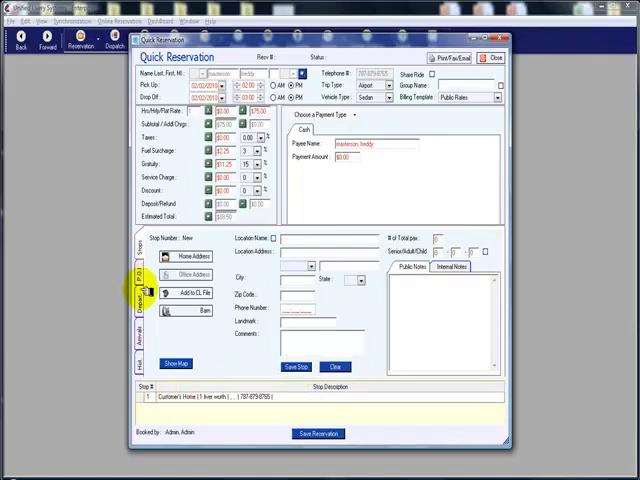
left_click(138, 318)
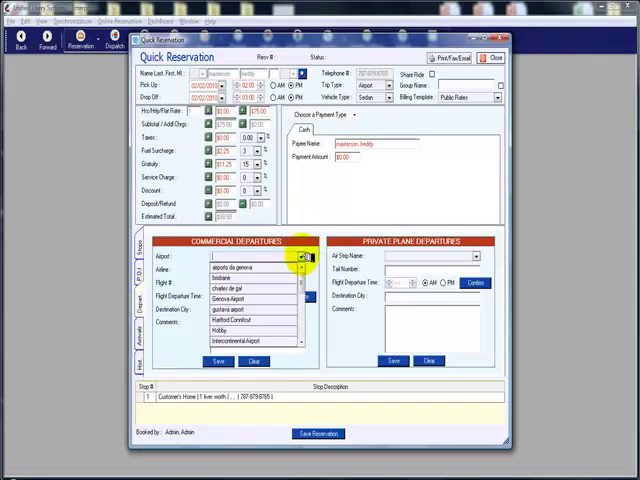
Add the GVA departure on airline AA as stop 2 and save the reservation.
left_click(240, 275)
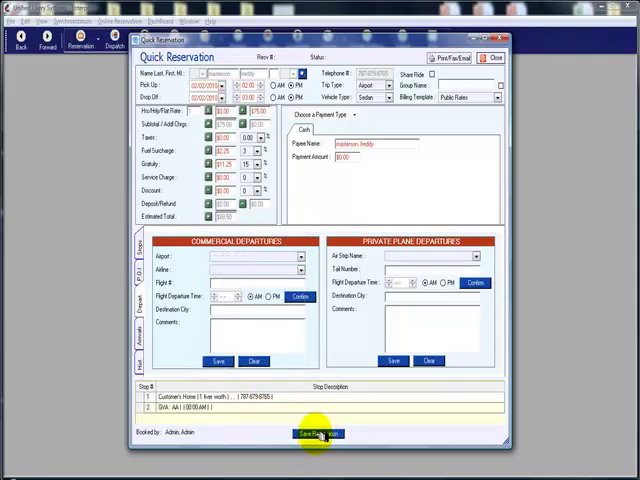
left_click(319, 433)
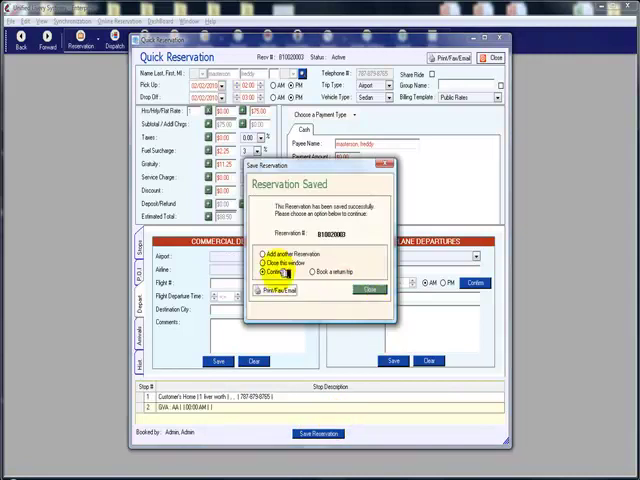
left_click(315, 273)
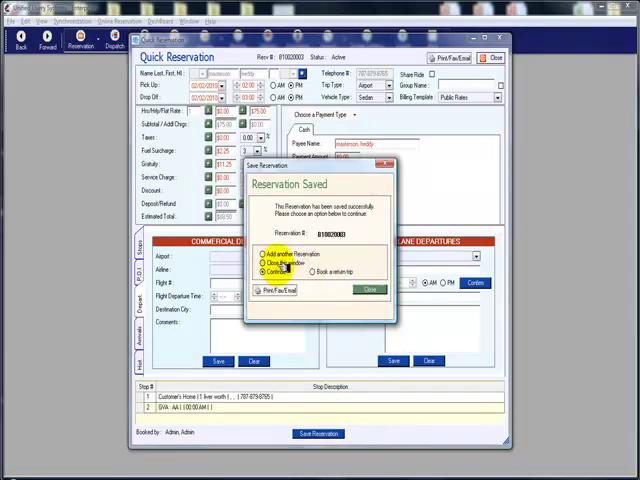
left_click(262, 271)
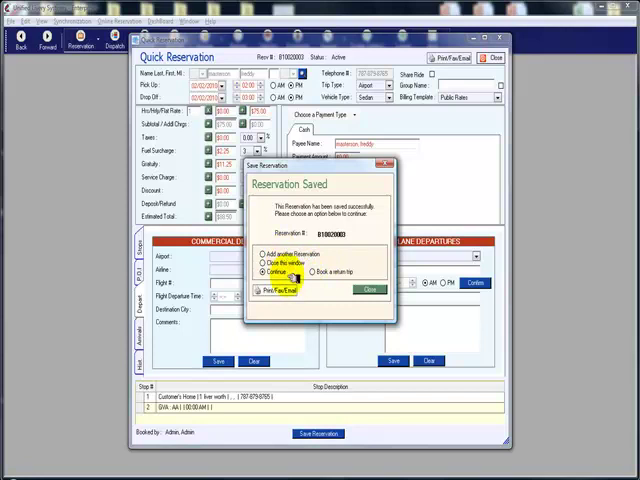